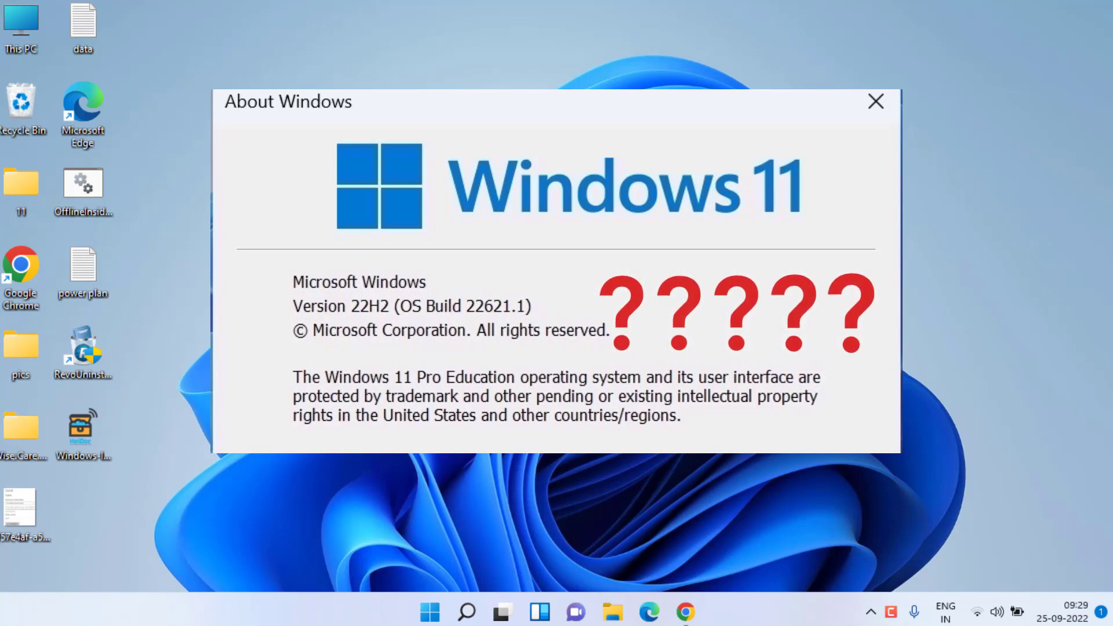
Close the About Windows dialog showing version 22H2, build 22621.1.
click(875, 102)
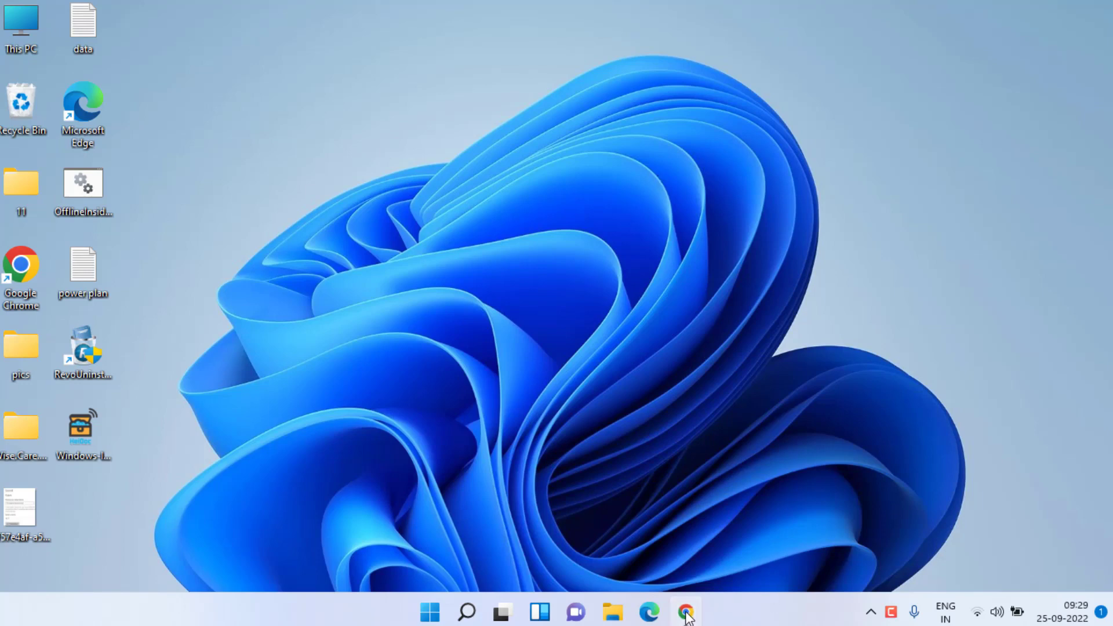
Launch Windows Settings from the Start menu, landing on the System page.
click(683, 612)
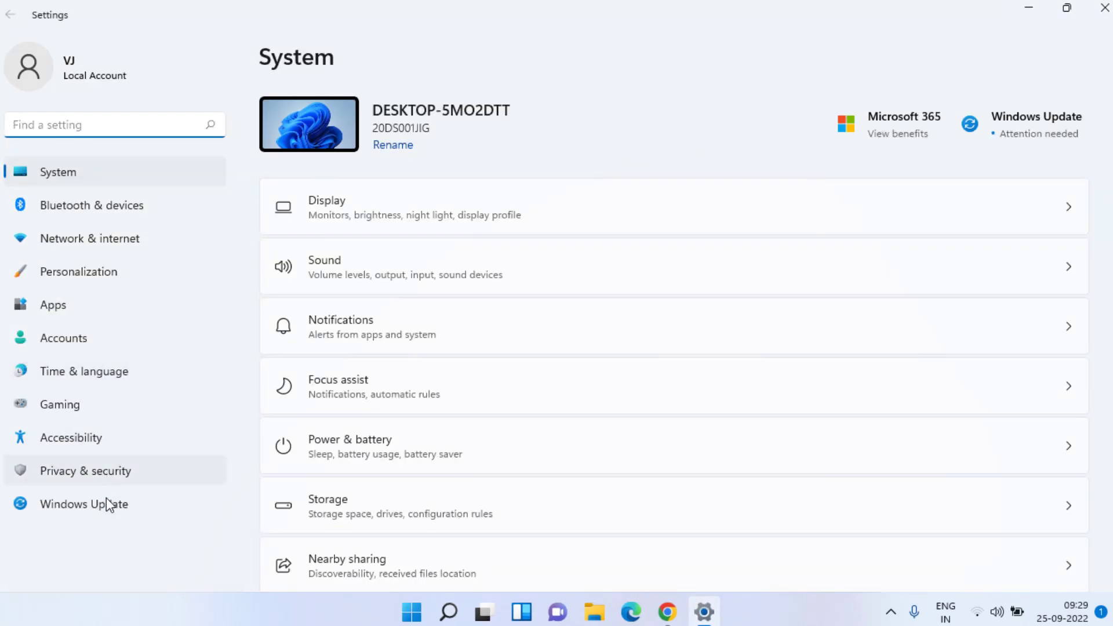
Go from Windows Update history to Uninstall updates, listing 107 installed updates.
click(83, 504)
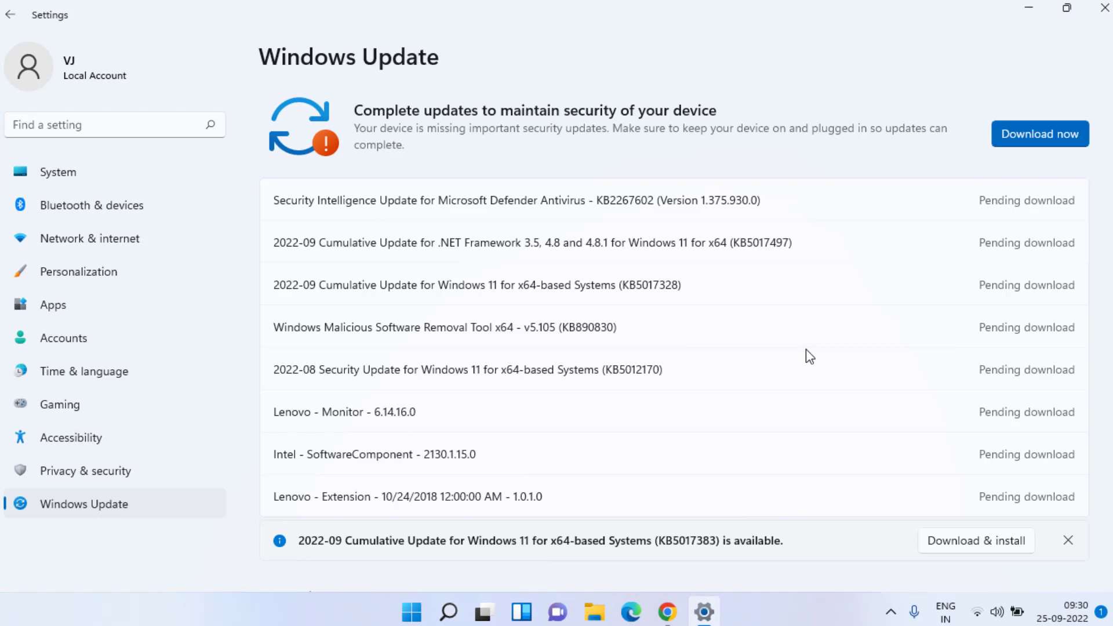
scroll(down, 3)
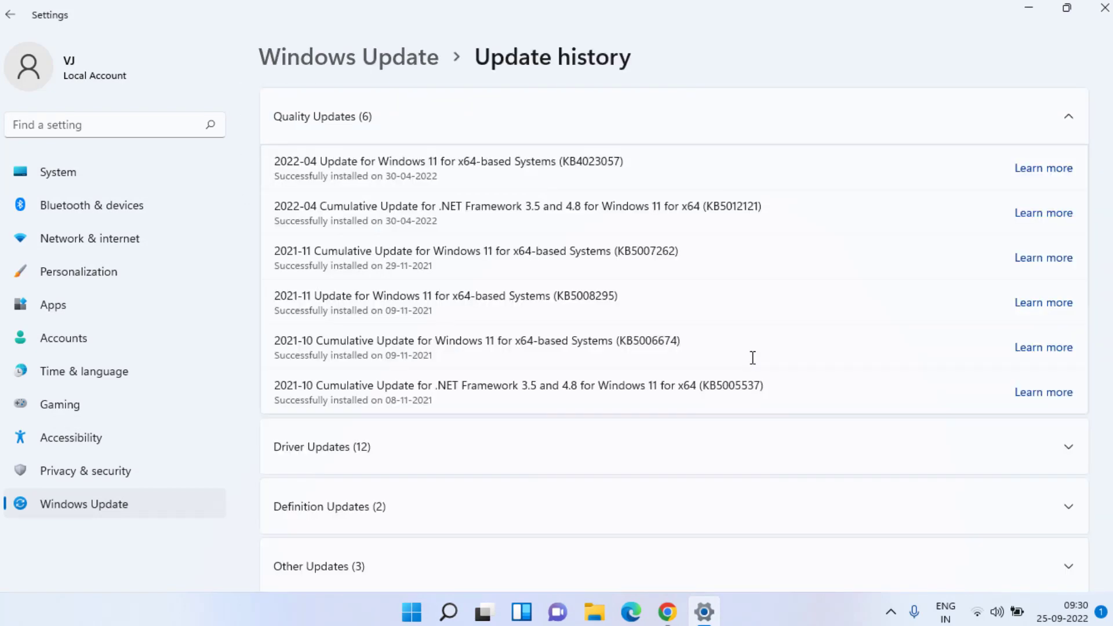
scroll(down, 3)
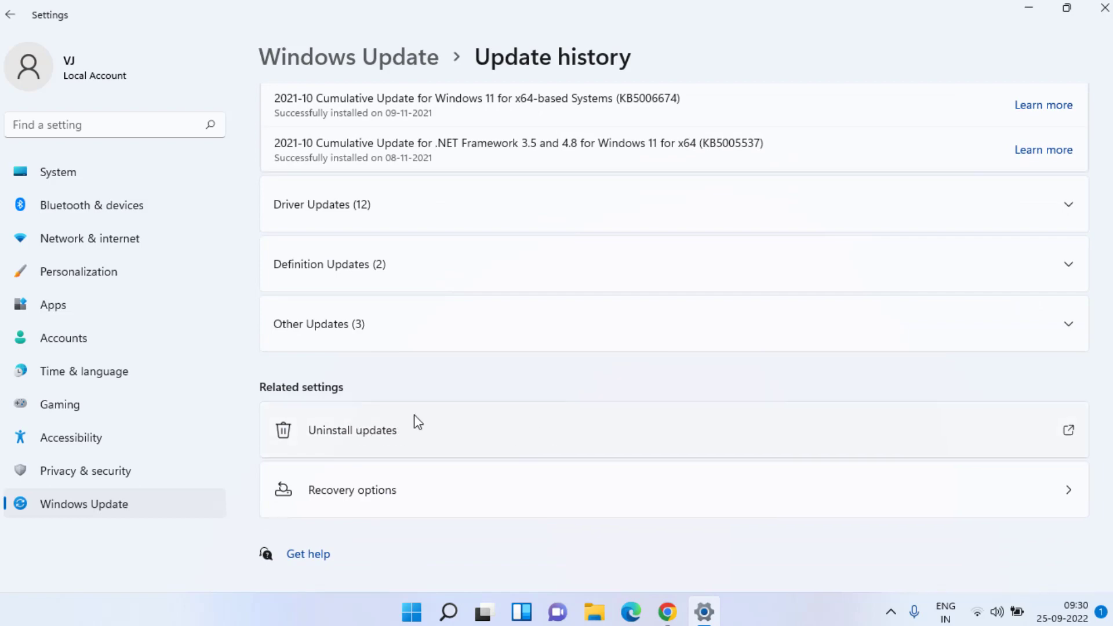
click(352, 430)
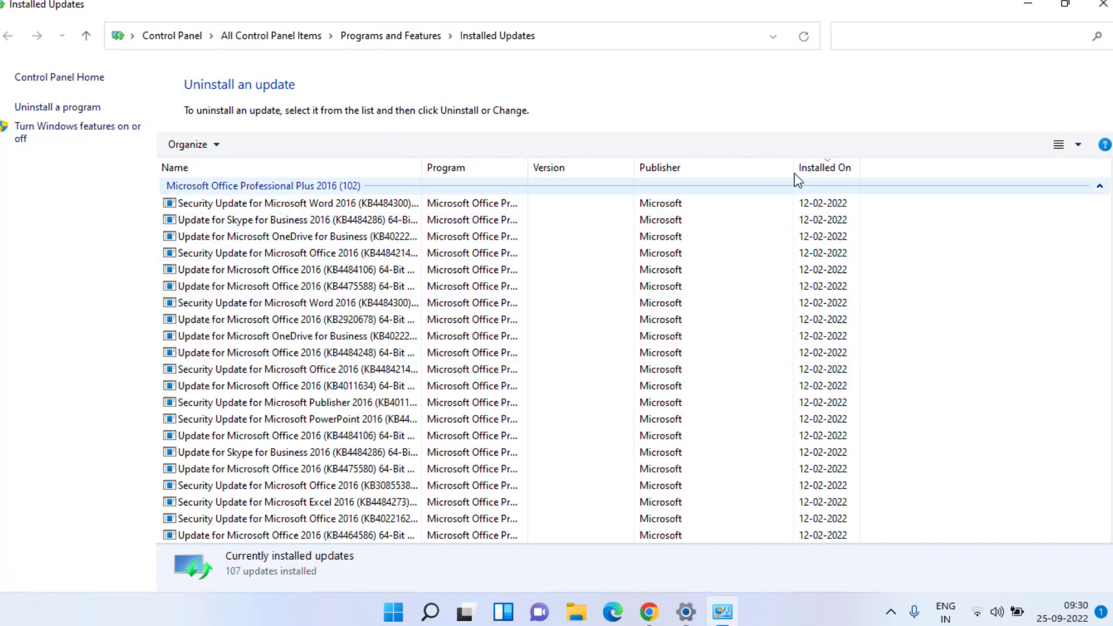
Sort updates by install date, select KB3141456 and the next update, close Settings, and start Run.
click(823, 167)
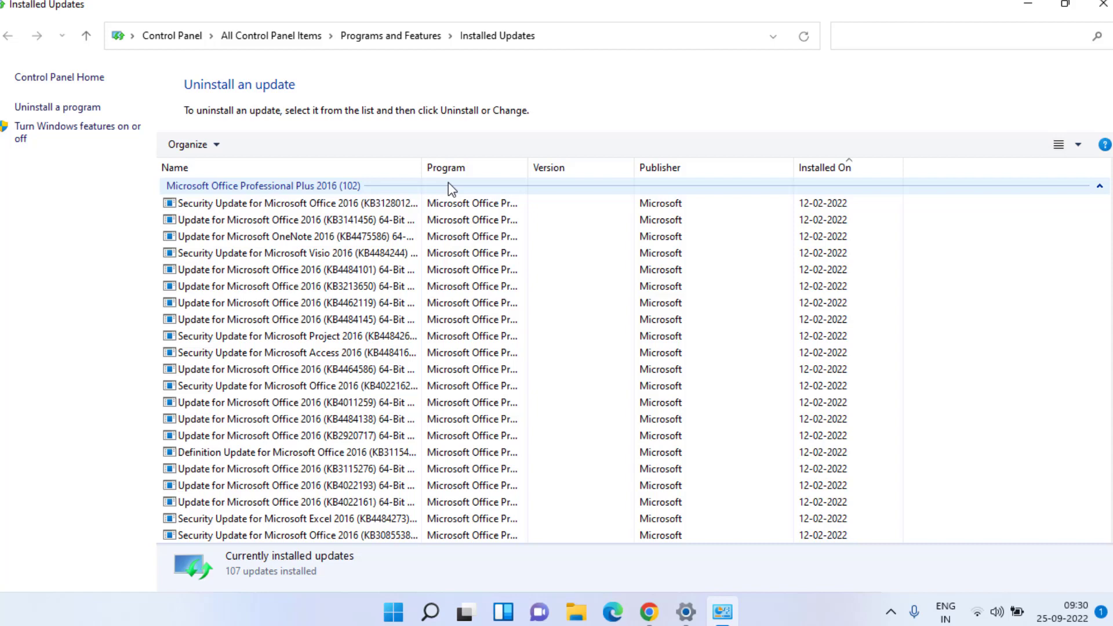
click(291, 219)
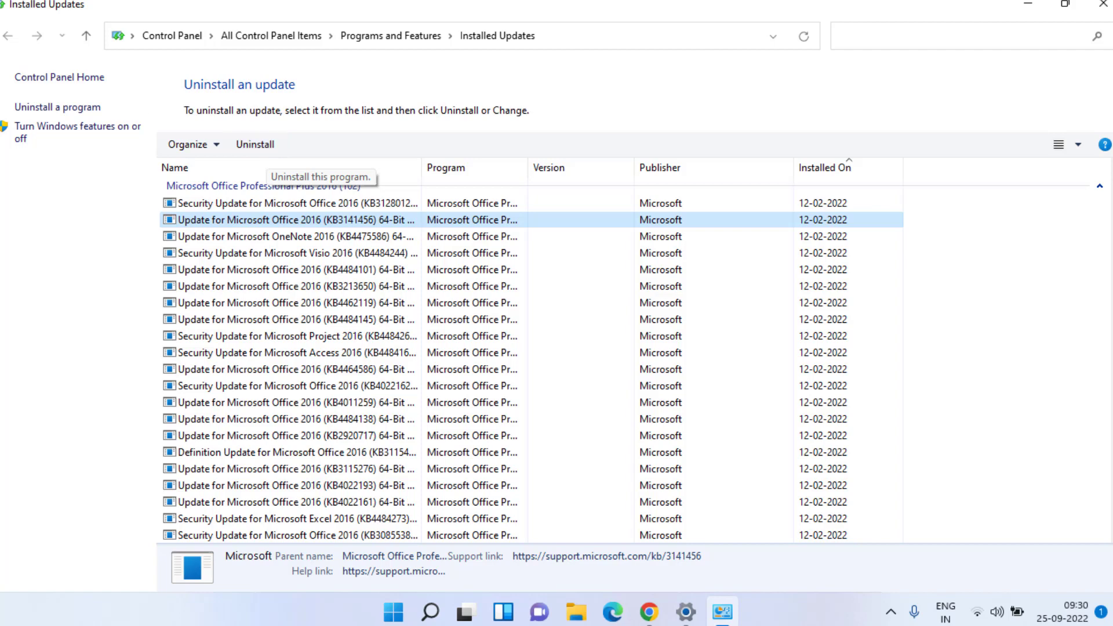
mouse_move(11, 120)
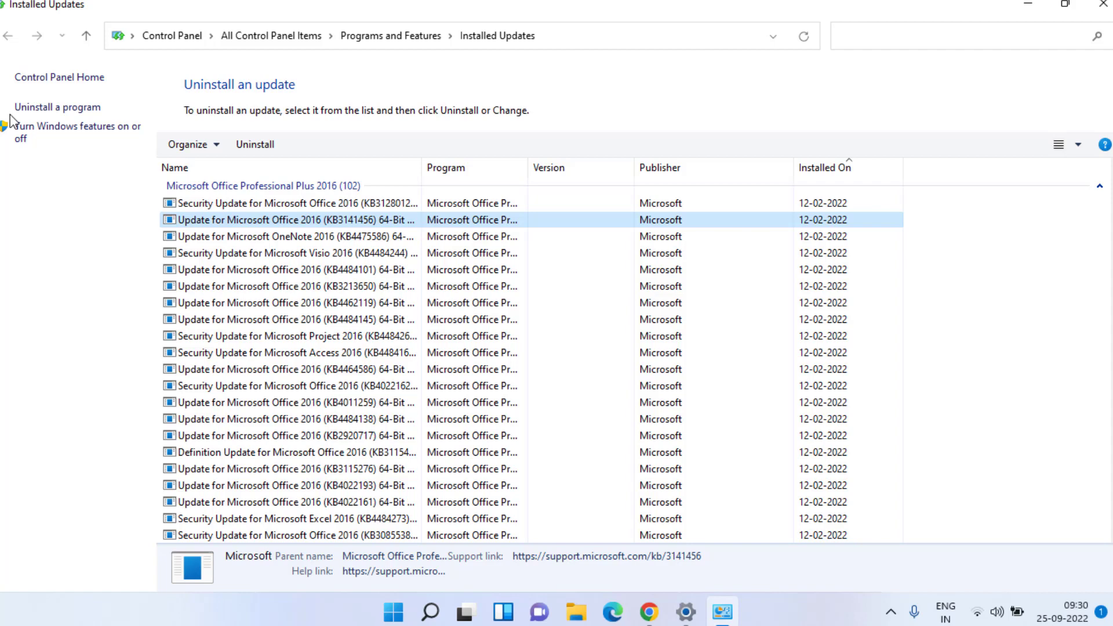
mouse_move(414, 70)
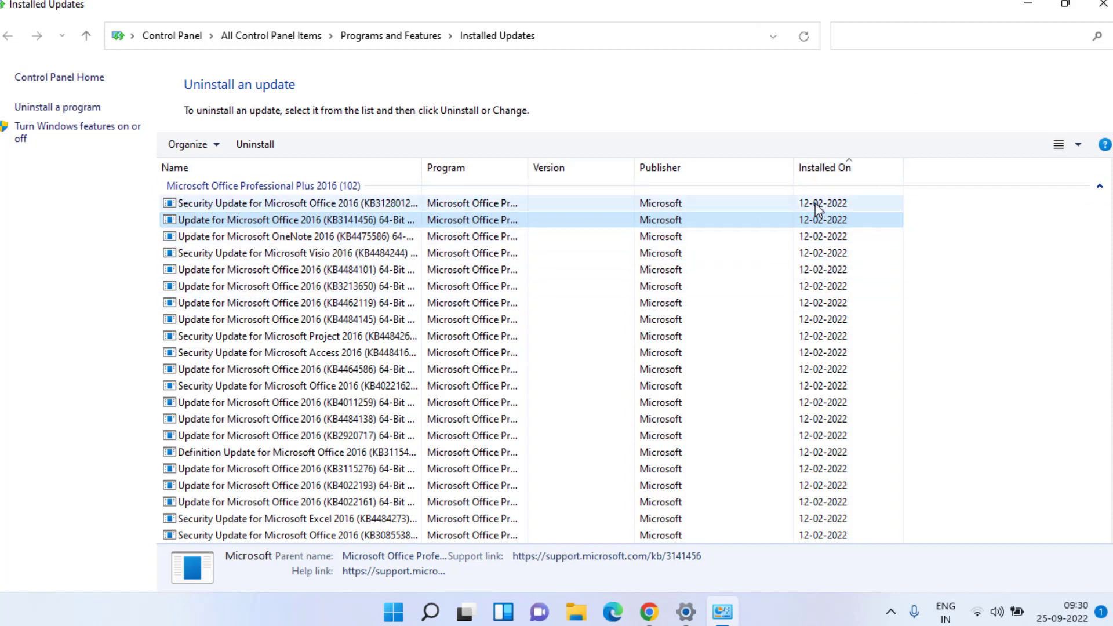
click(284, 236)
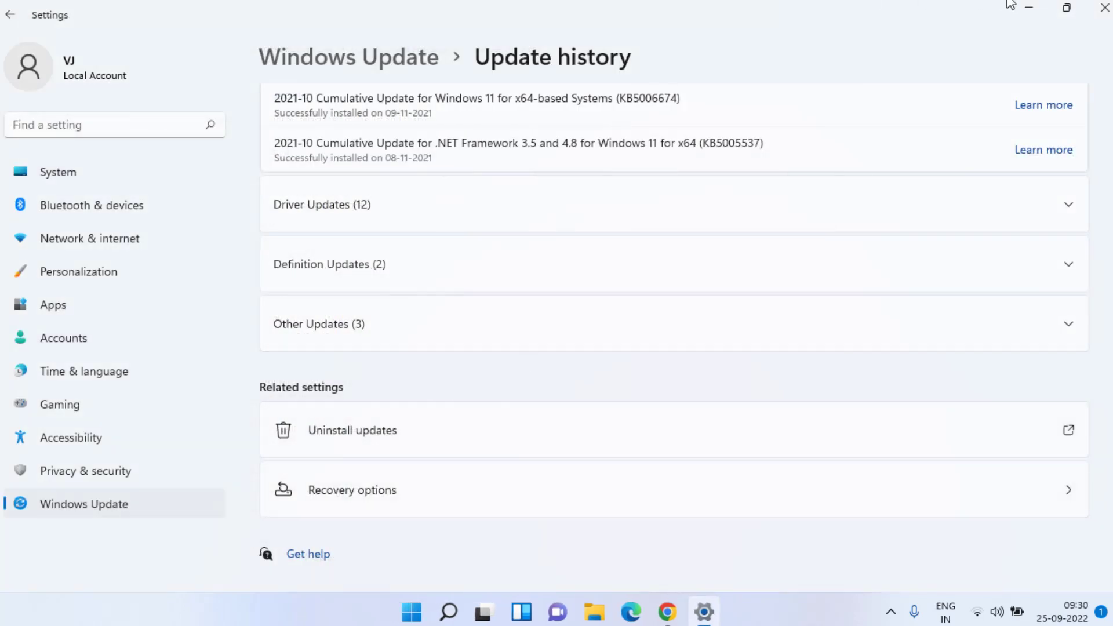
click(1102, 7)
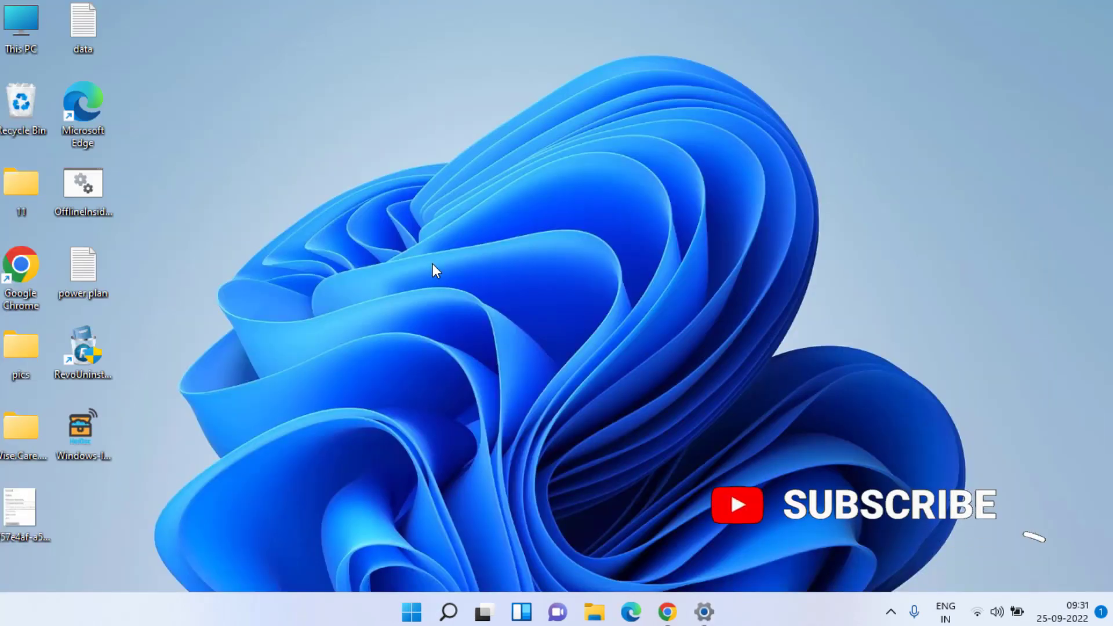
key(Win+r)
text(services.msc)
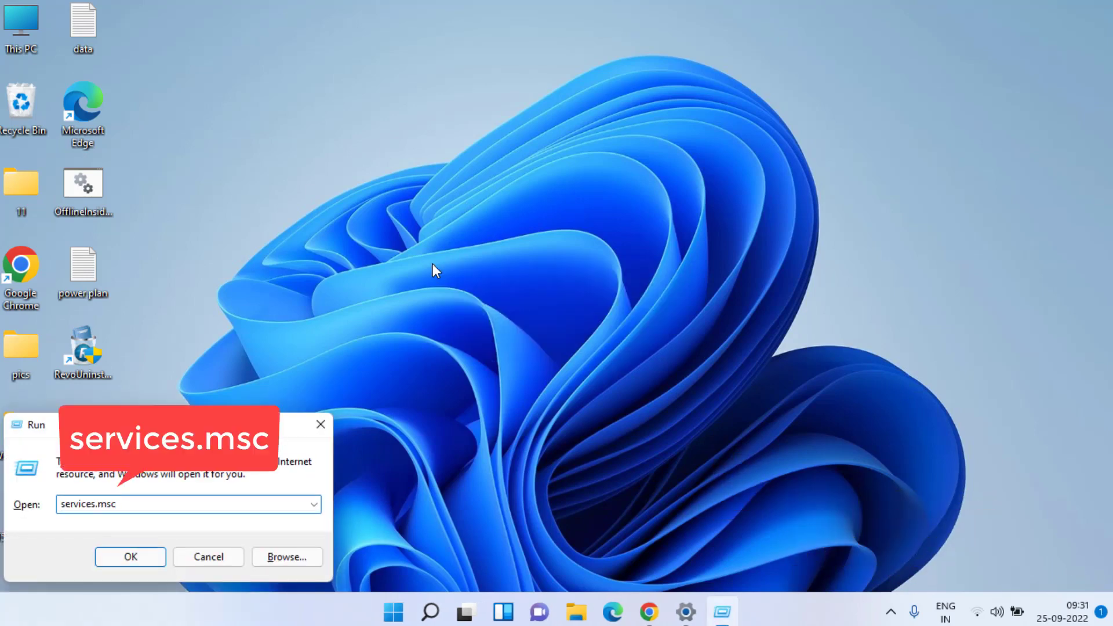
Run services.msc to bring up the Services console's local services list.
click(130, 556)
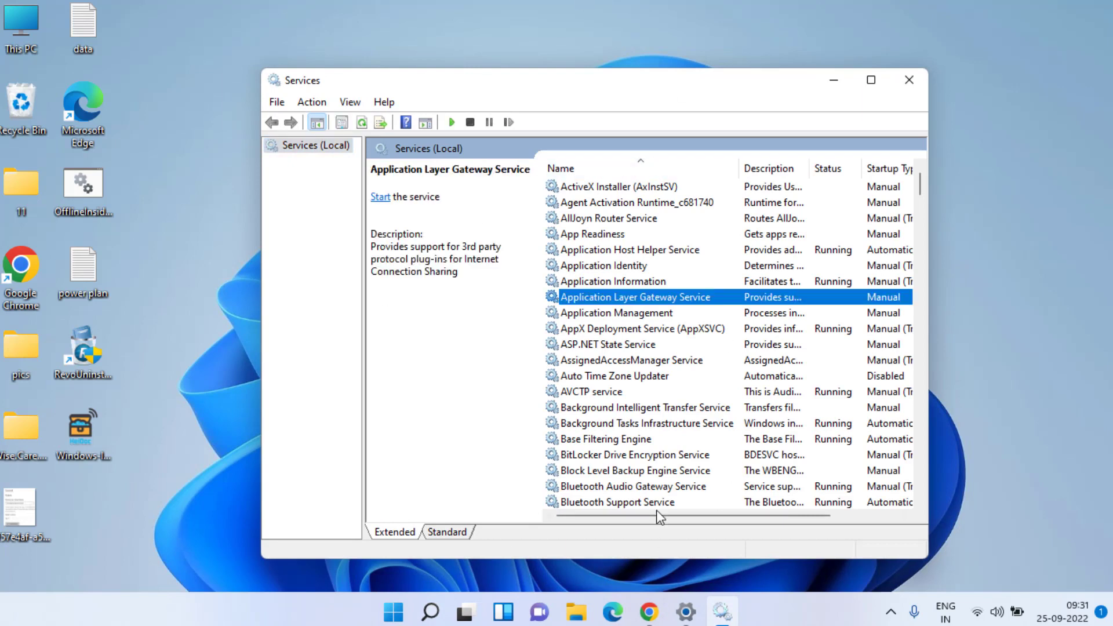
mouse_move(657, 431)
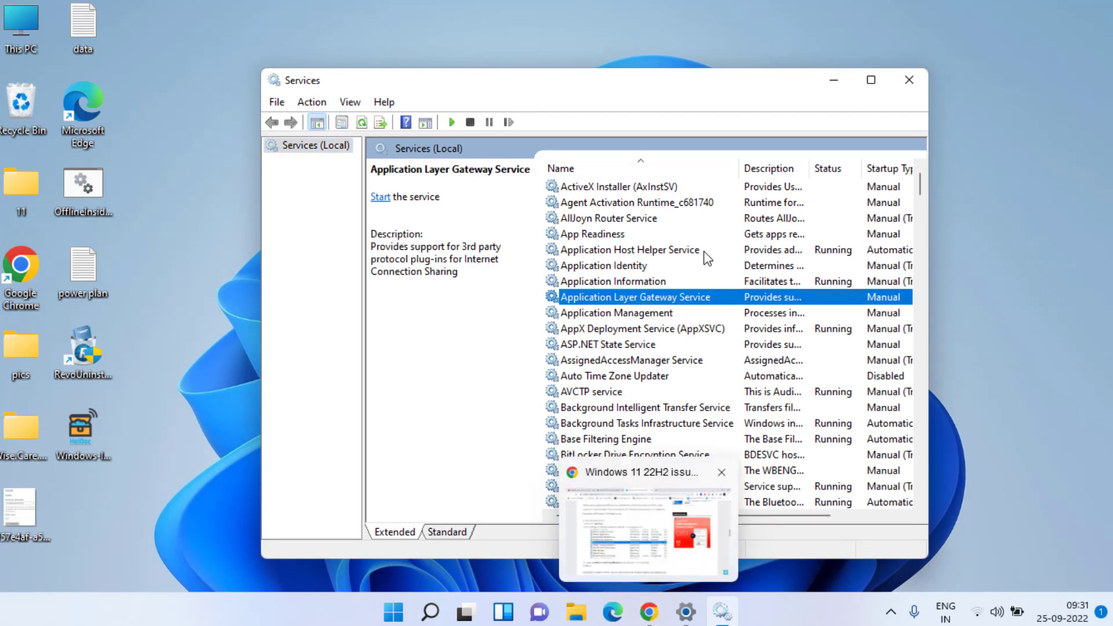
click(647, 532)
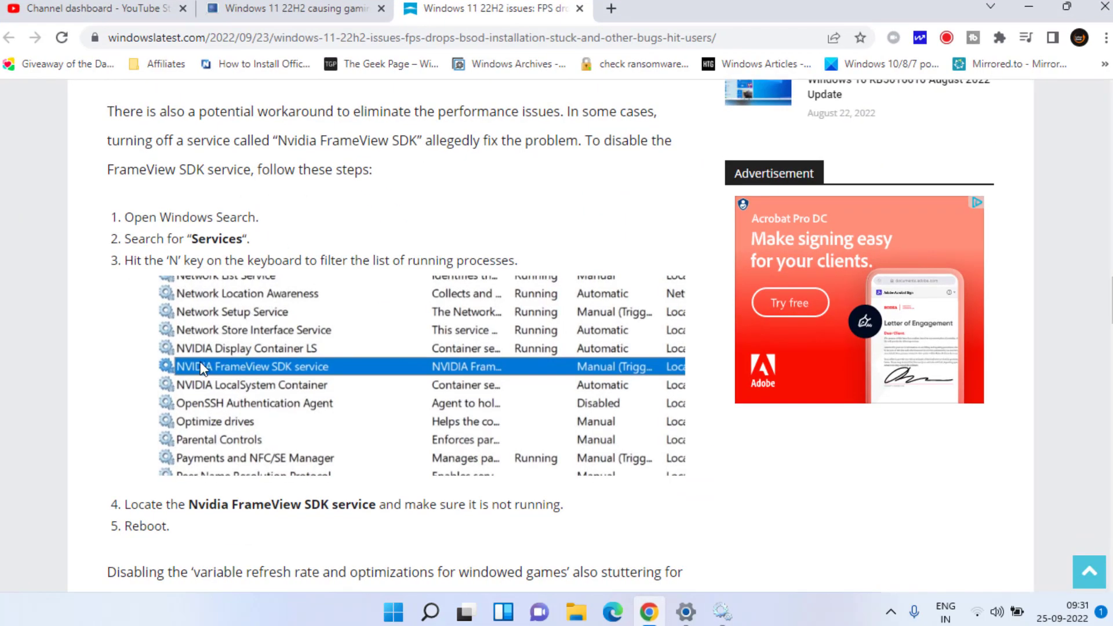
mouse_move(342, 377)
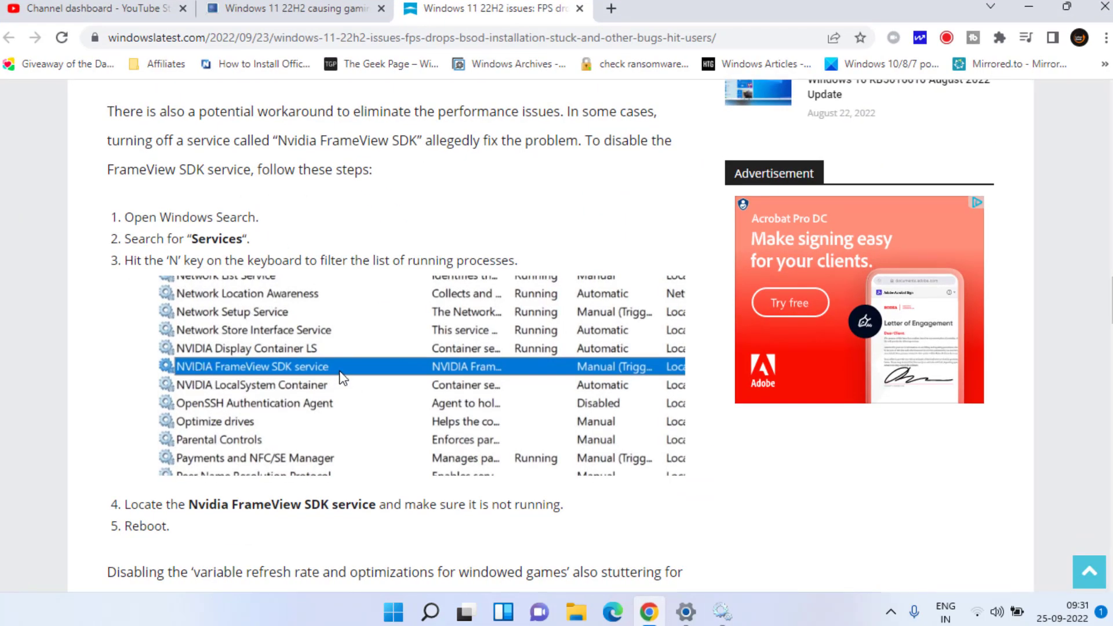
mouse_move(319, 387)
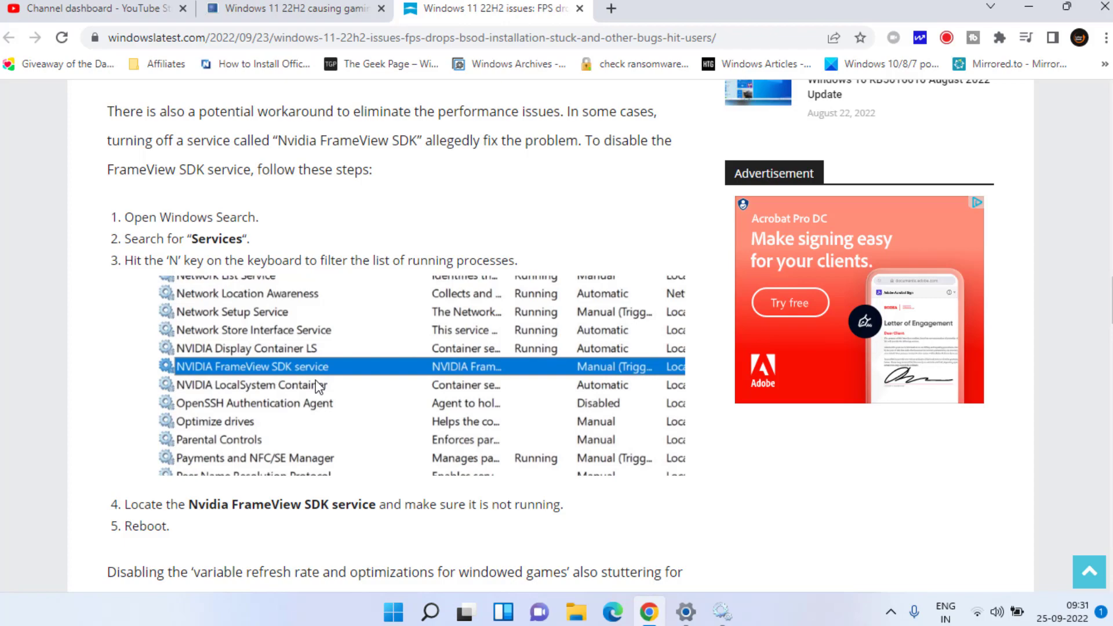
mouse_move(307, 387)
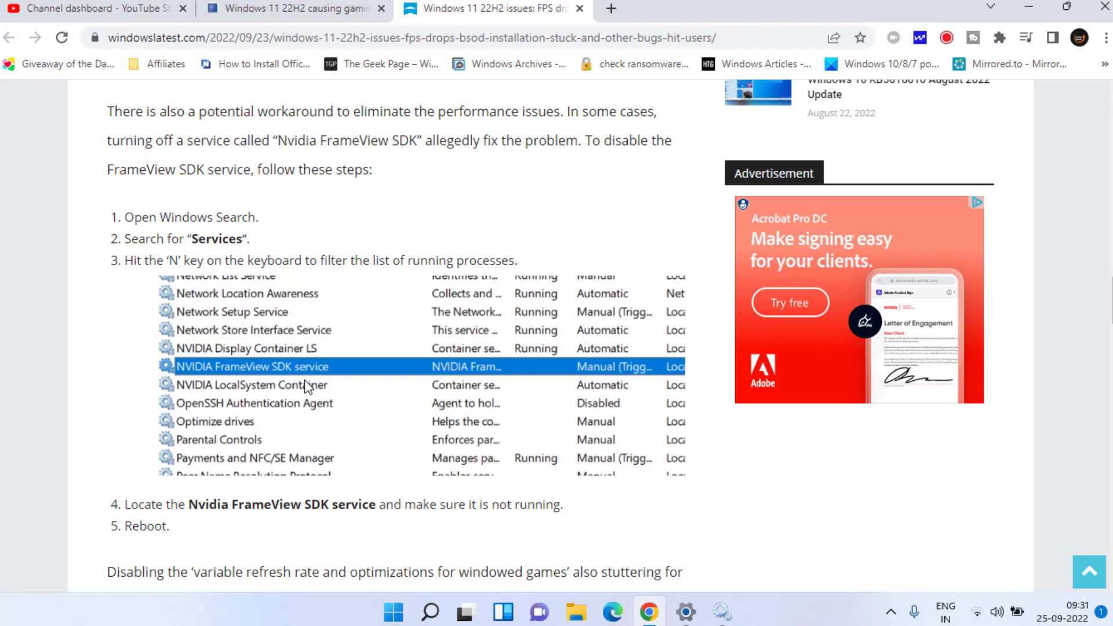
mouse_move(1021, 17)
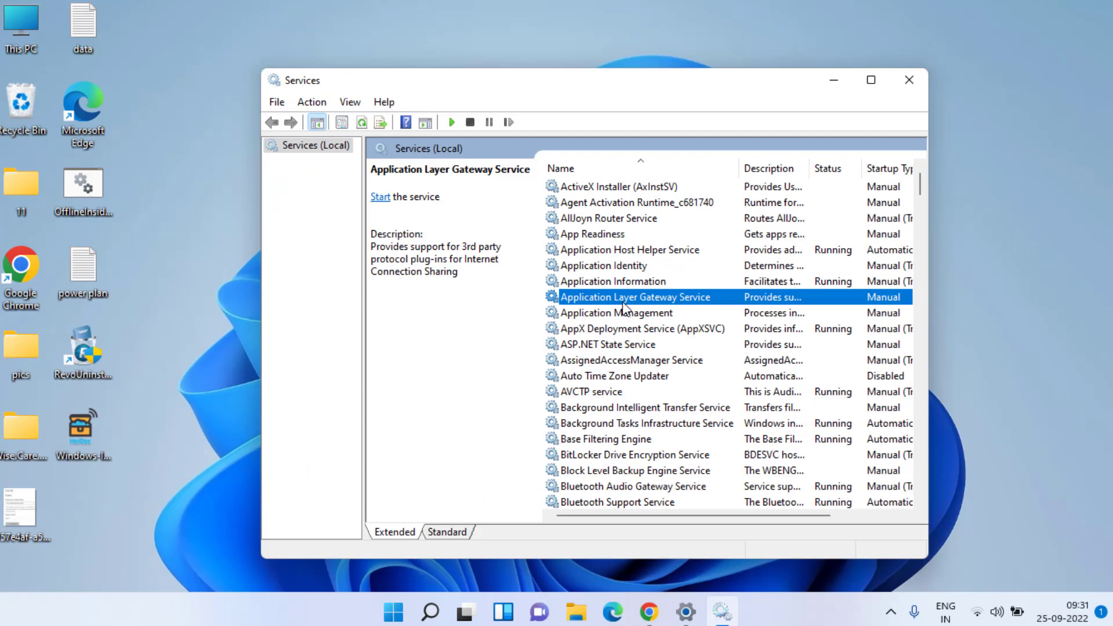
In Application Layer Gateway Service properties, choose the Disabled startup type and confirm with OK.
double_click(636, 297)
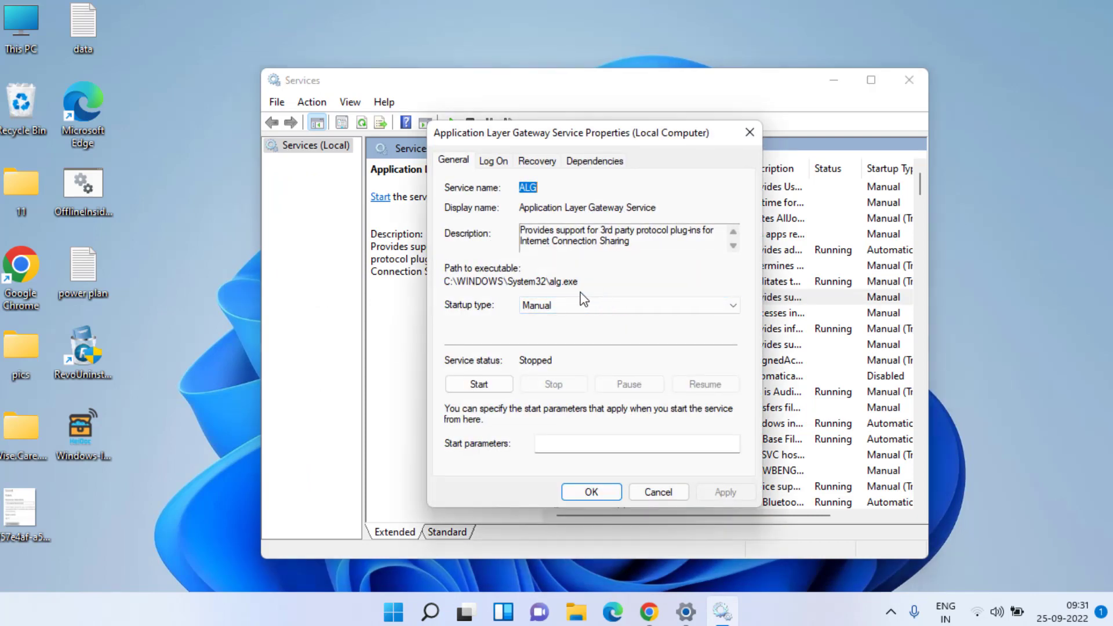
mouse_move(554, 396)
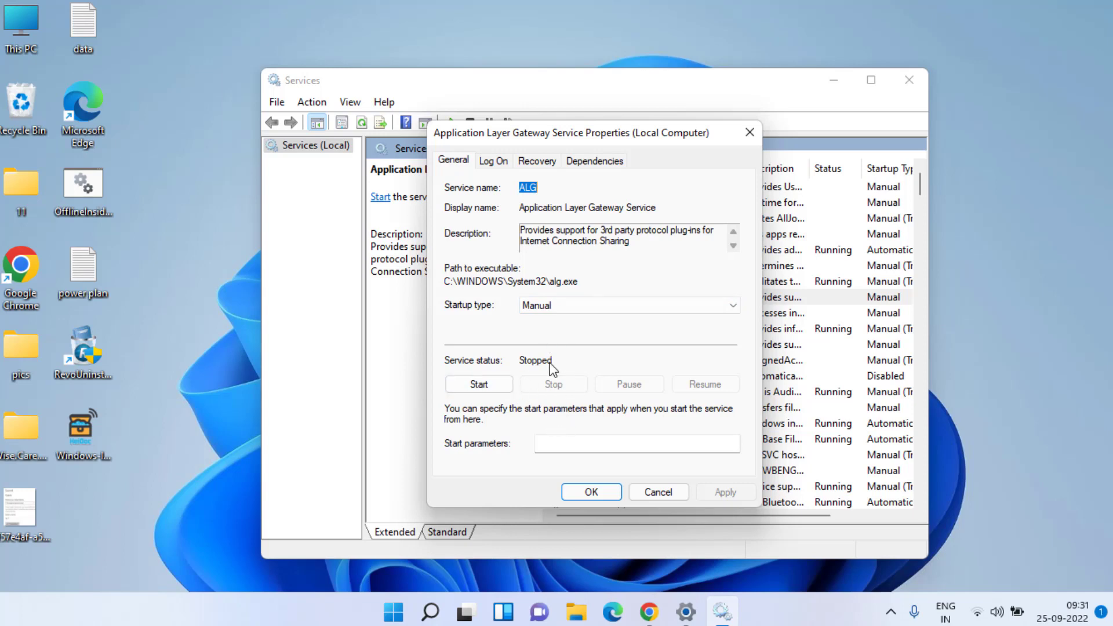
click(732, 304)
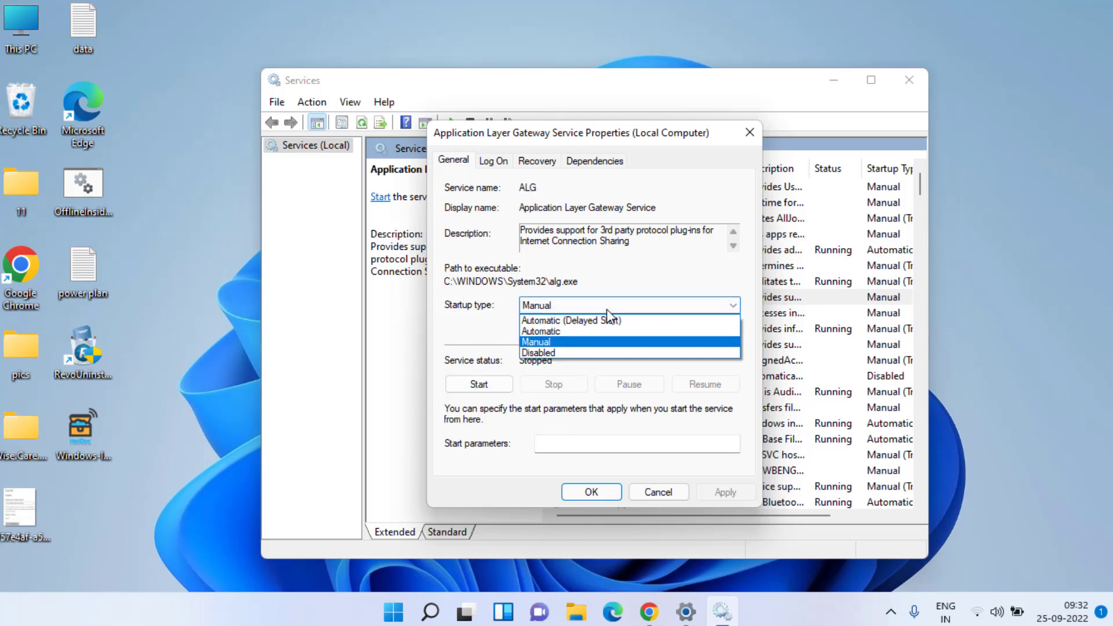
click(539, 352)
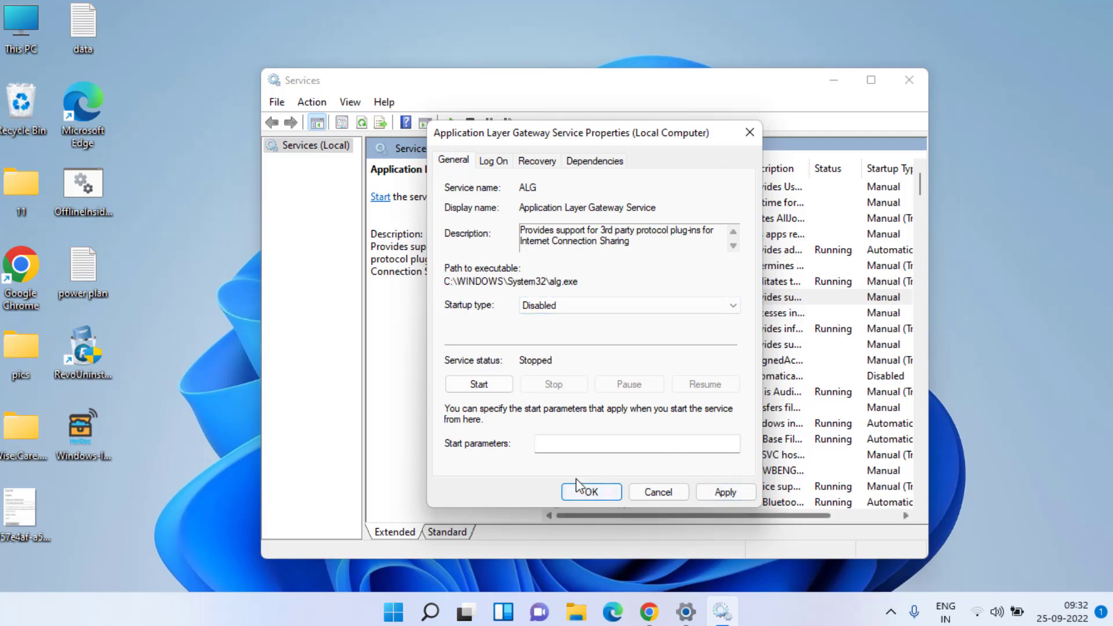
click(591, 491)
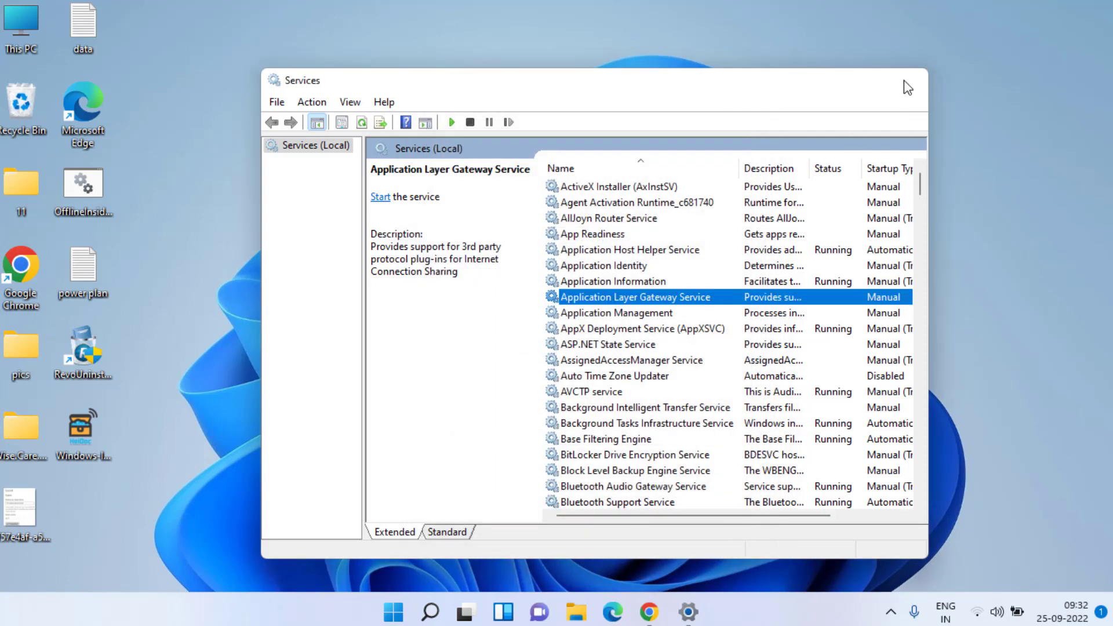